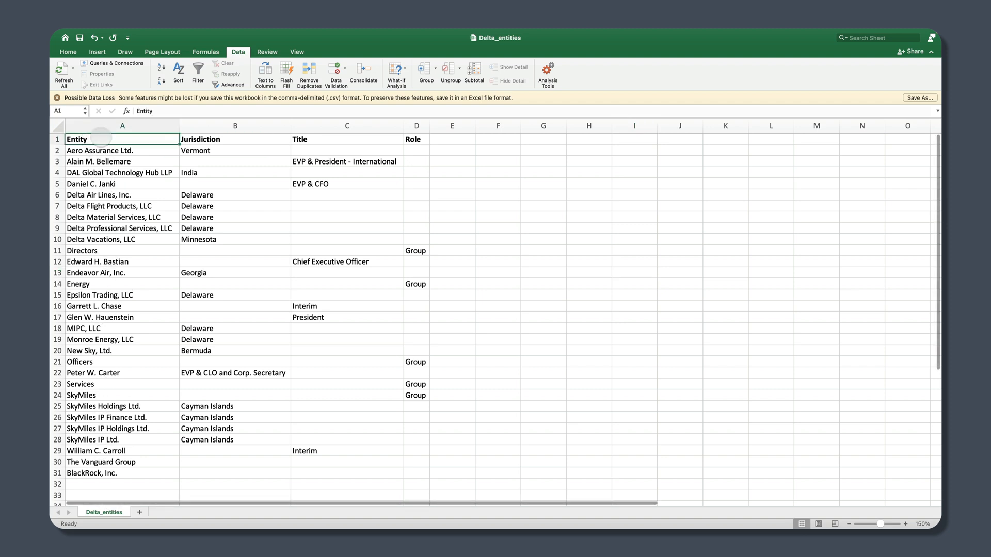
- Review the Delta entity rows (Aero Assurance Ltd., Directors group, Entity header) in the source data
left_click(99, 150)
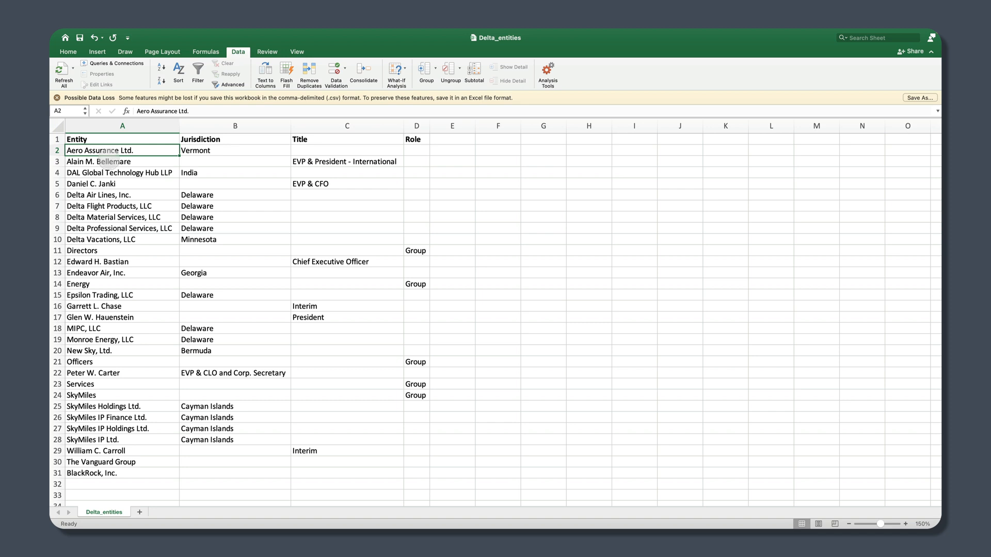
left_click(118, 161)
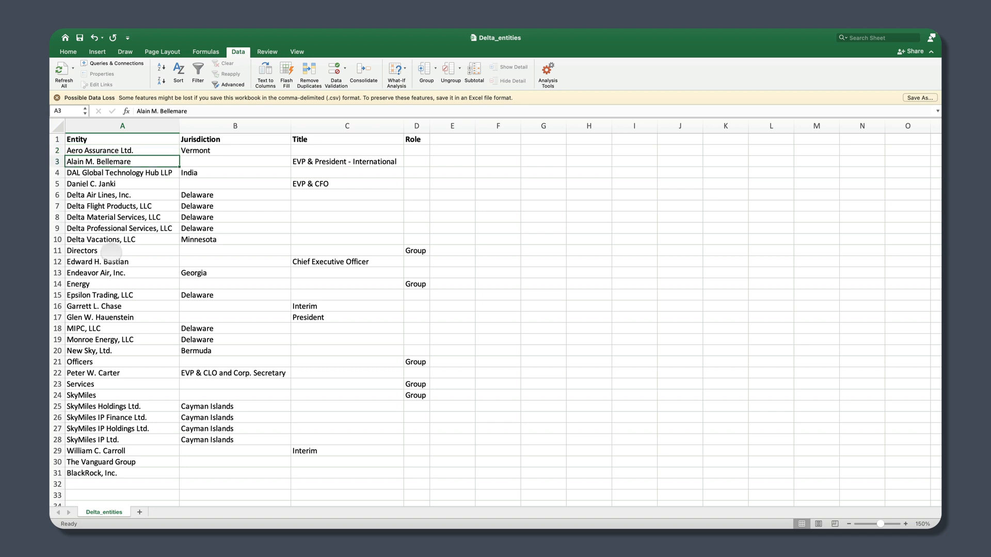
left_click(103, 249)
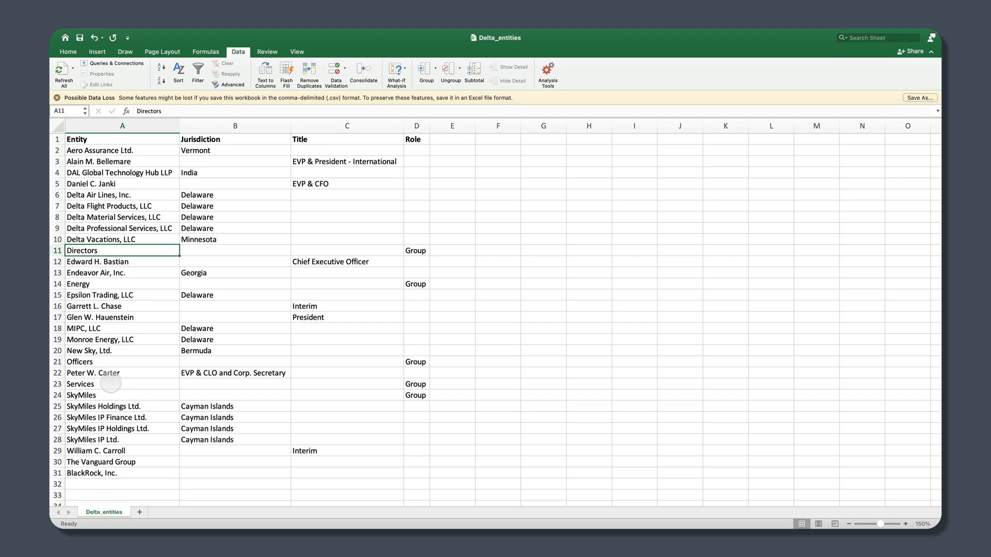
left_click(104, 384)
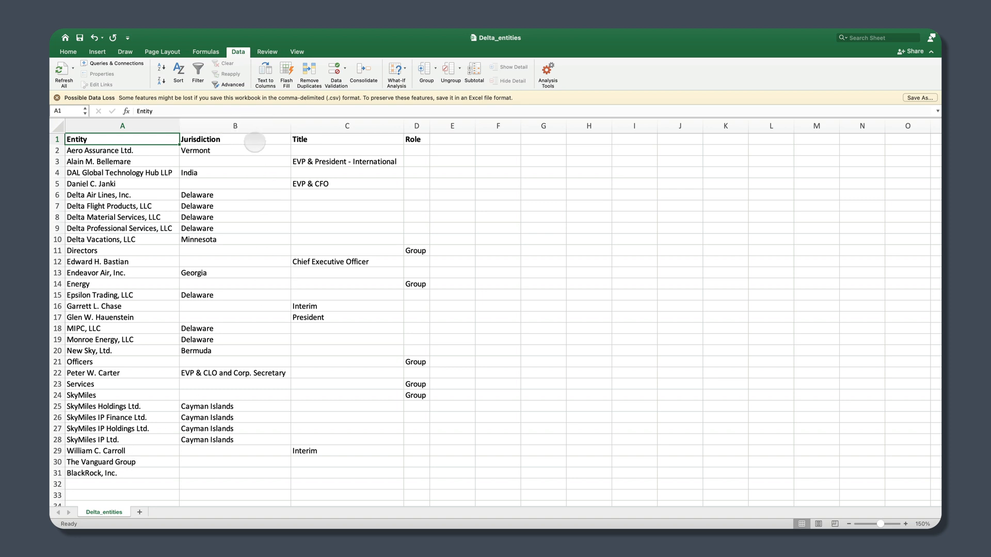
mouse_move(201, 401)
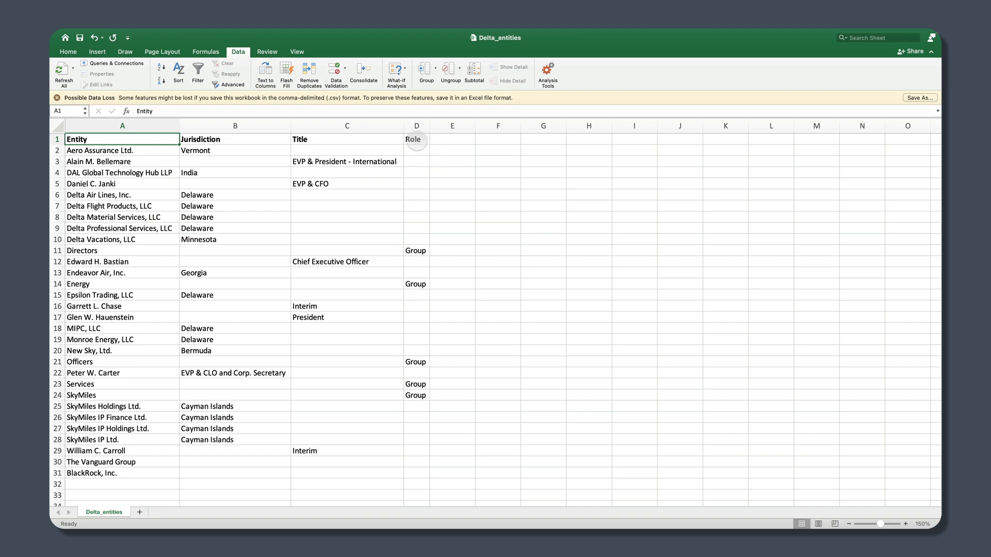
mouse_move(442, 362)
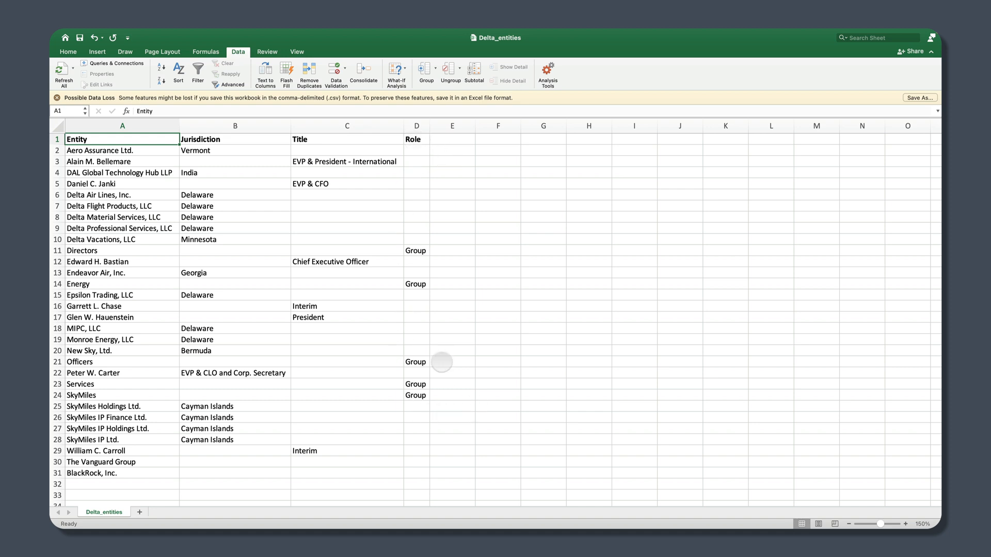
mouse_move(409, 340)
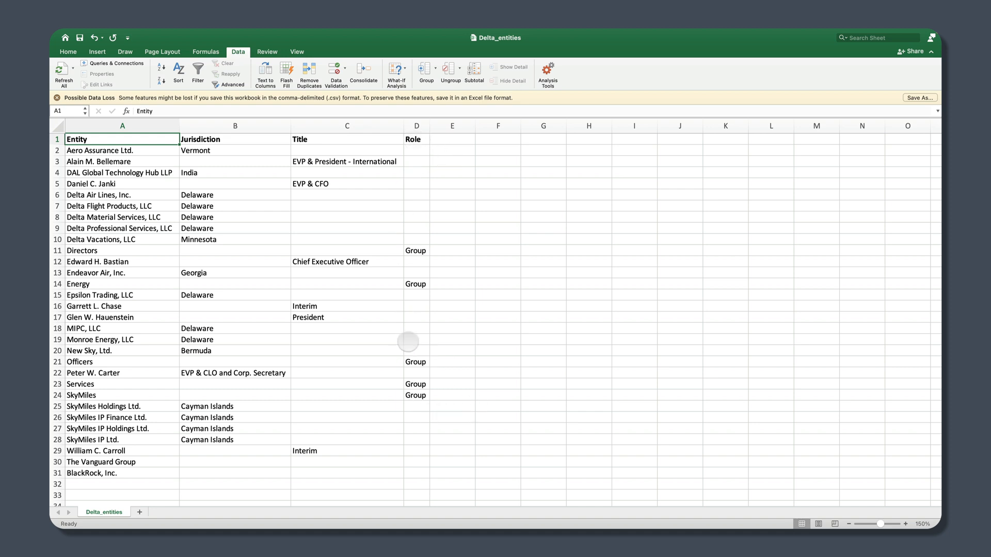
mouse_move(761, 157)
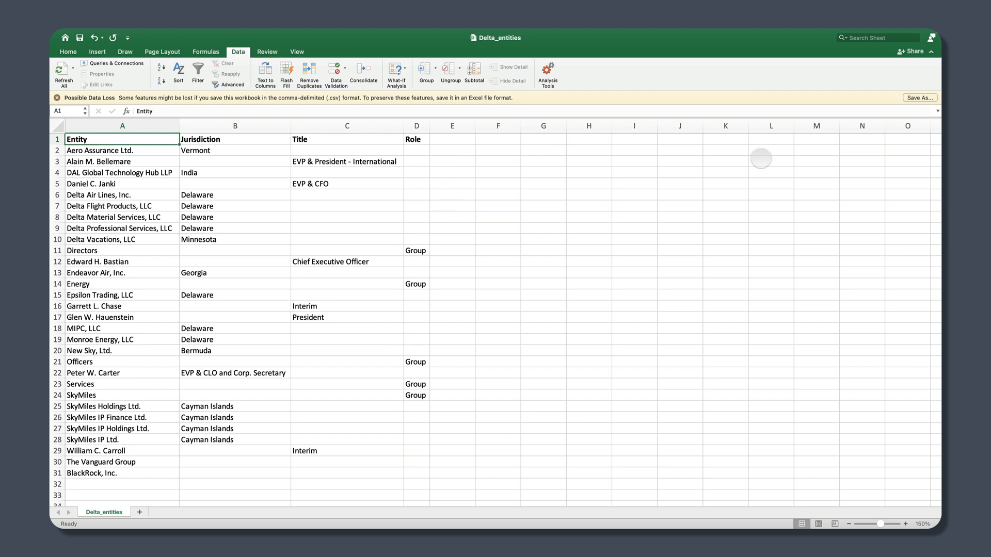
mouse_move(290, 239)
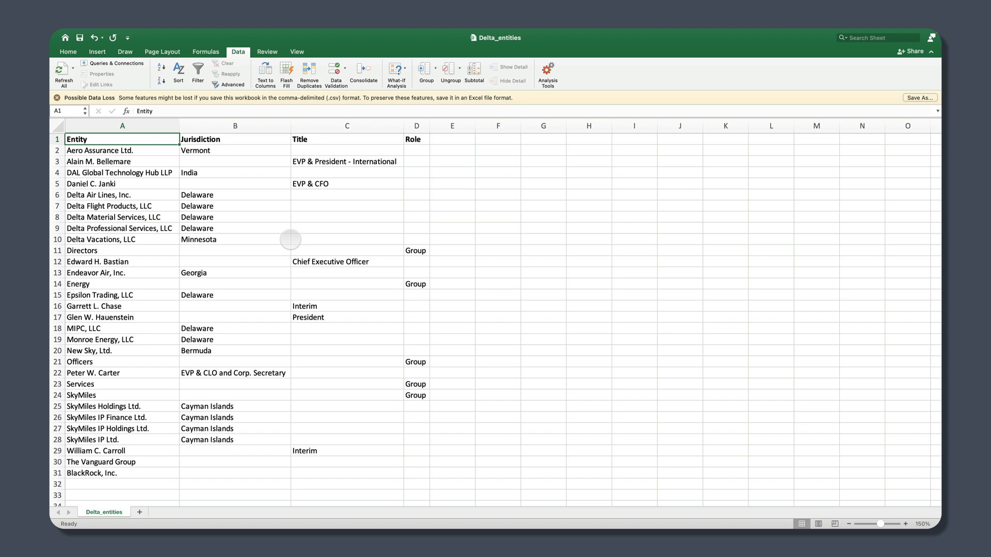
mouse_move(428, 210)
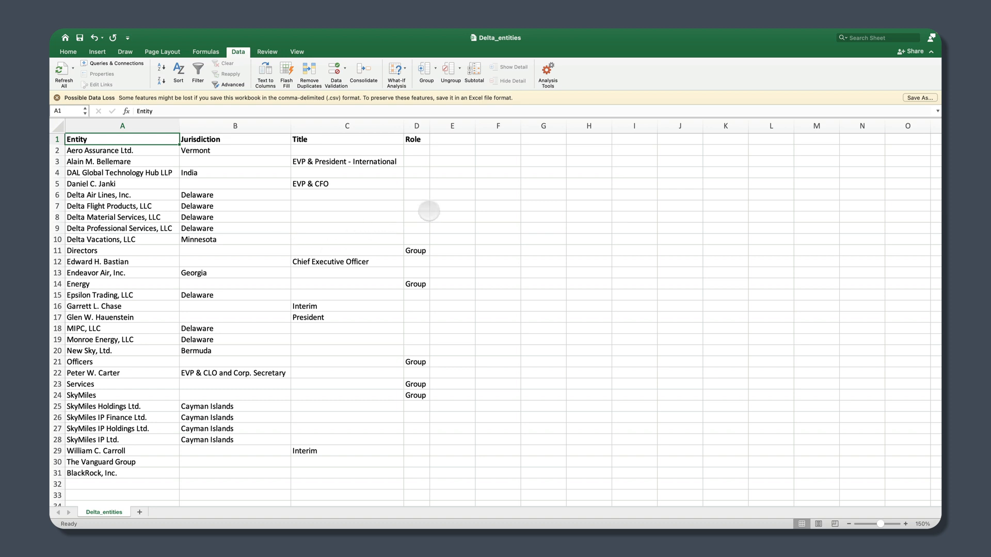
mouse_move(505, 209)
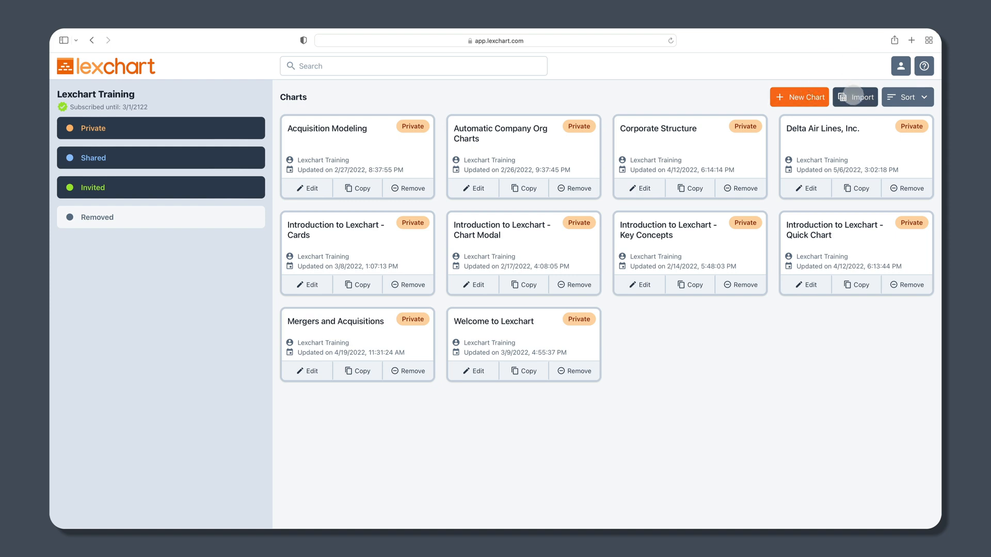
- Start a card import and upload Delta_entities.csv from the Demo folder
left_click(854, 97)
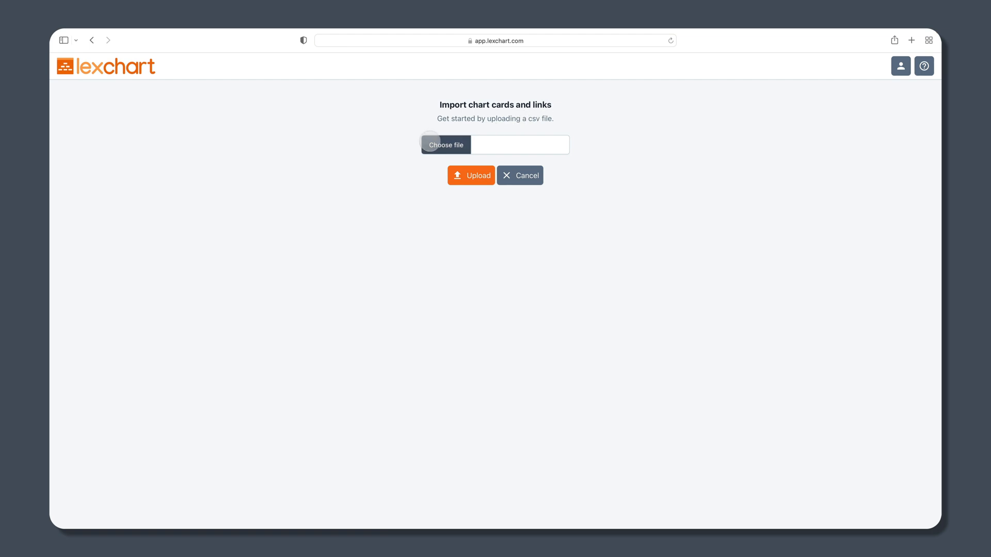
left_click(445, 144)
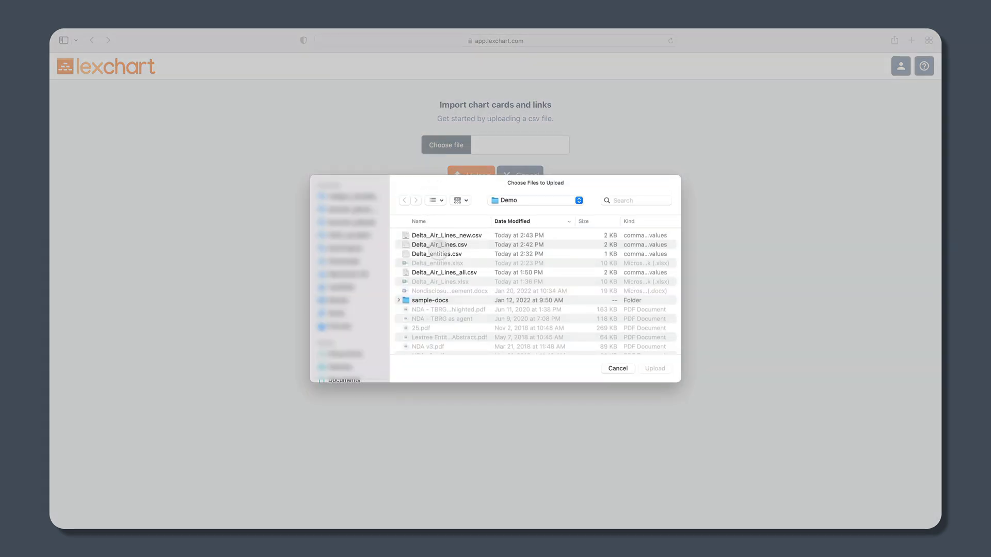
left_click(436, 253)
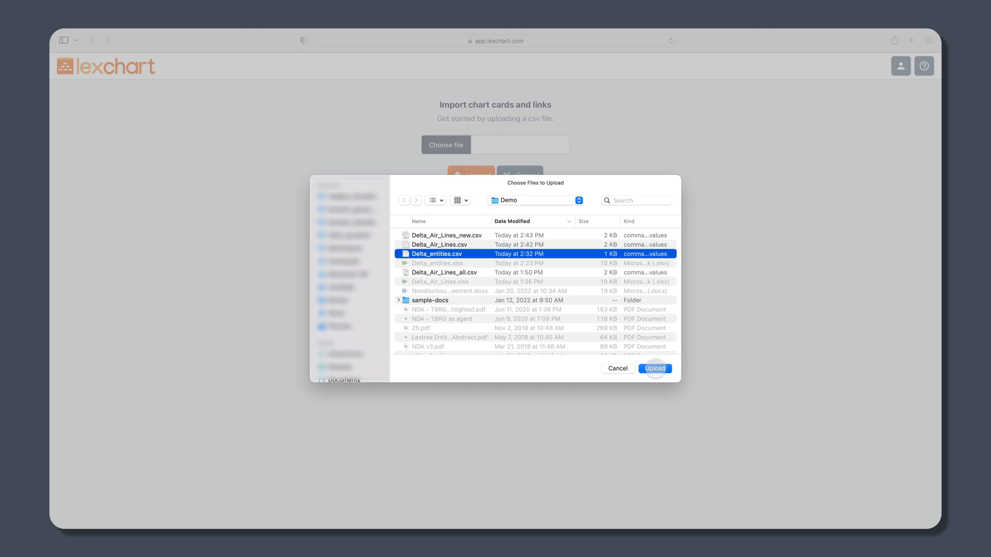
left_click(654, 368)
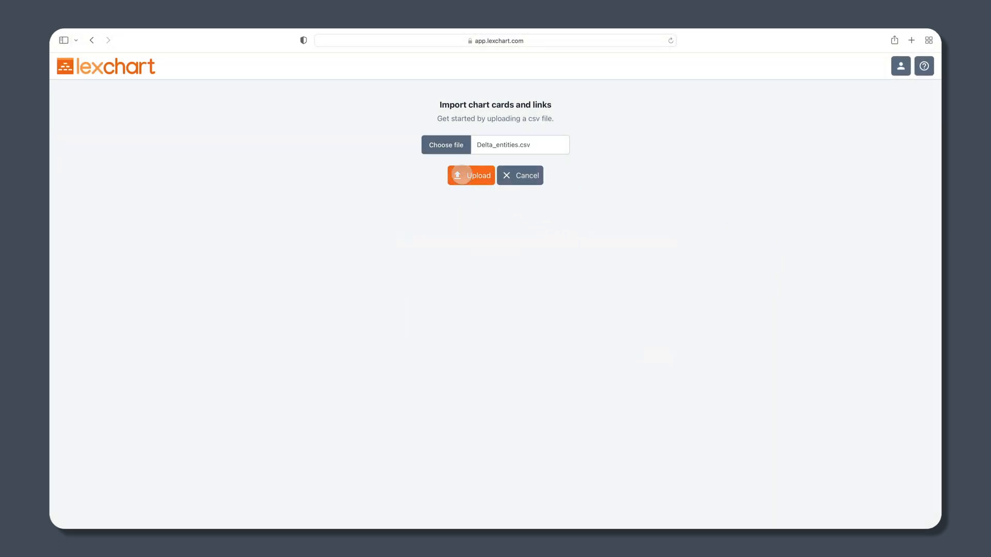
left_click(470, 176)
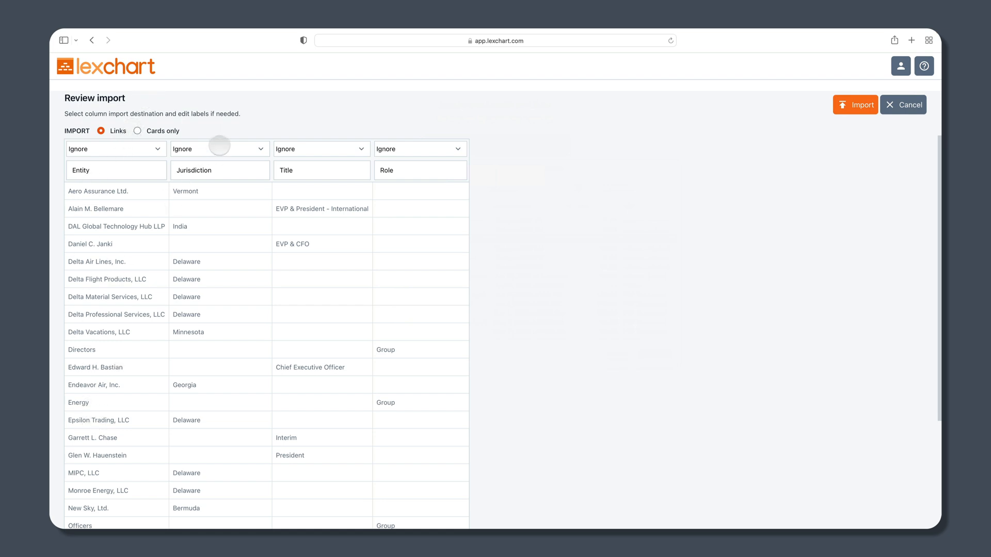
mouse_move(279, 306)
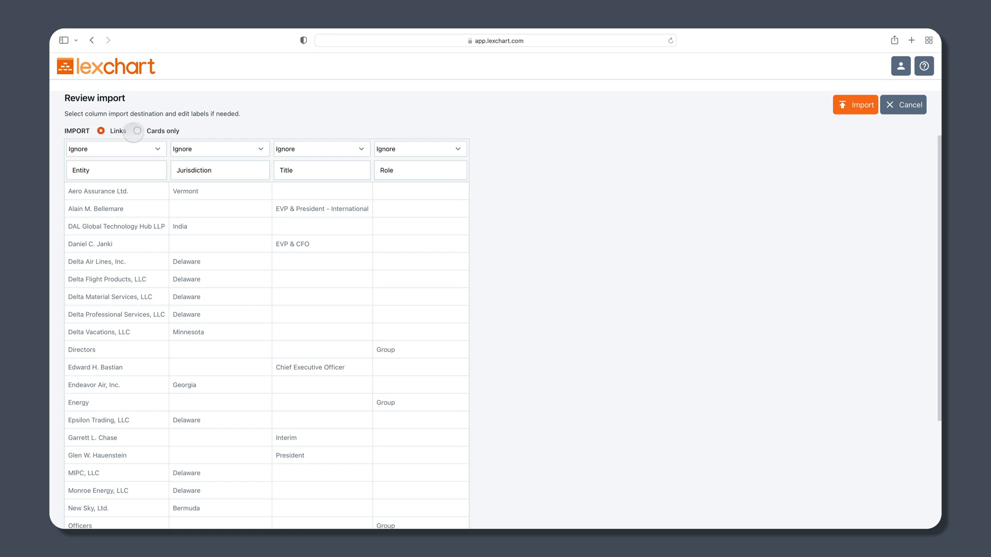
- Import as cards only with Entity as card name and Jurisdiction, Title, Role as card data
left_click(136, 131)
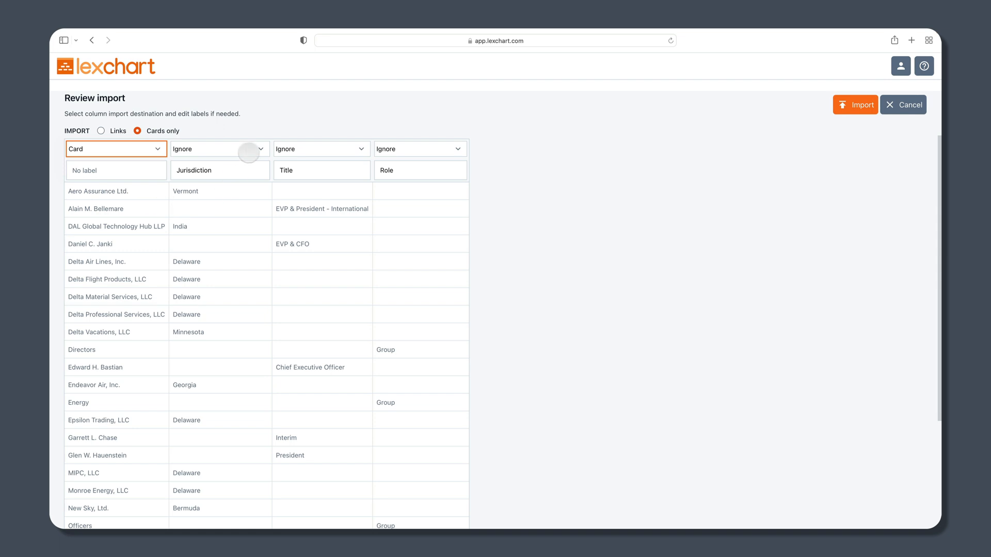
left_click(219, 148)
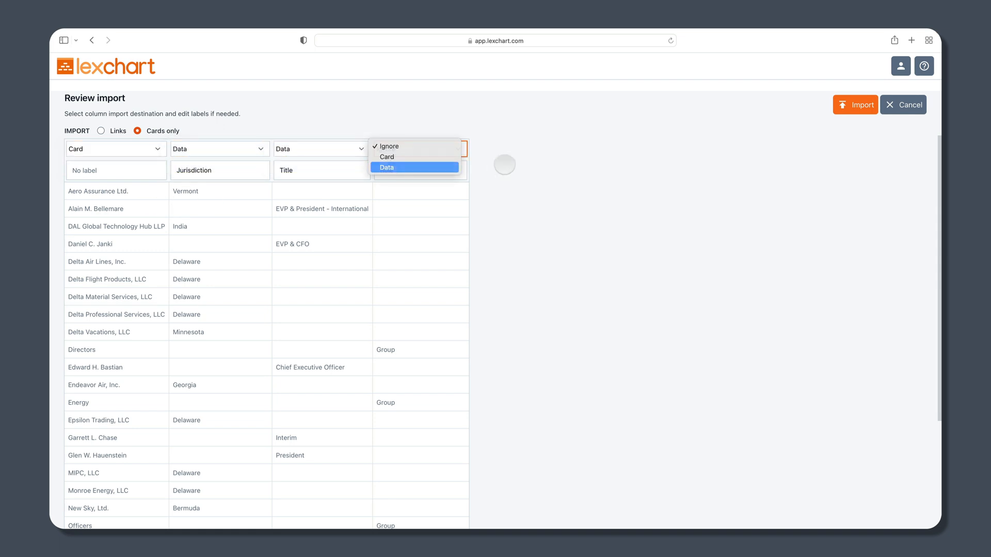
left_click(386, 167)
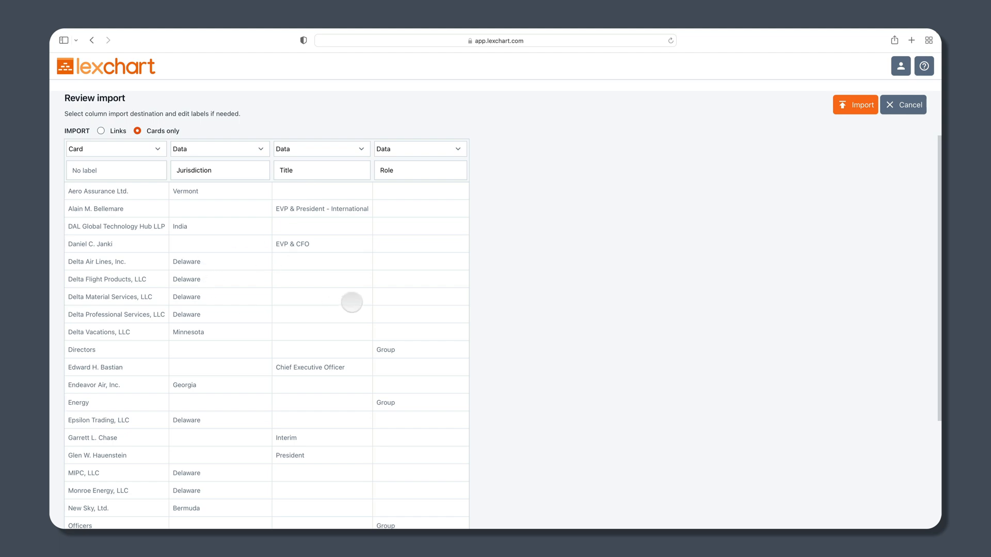
left_click(854, 105)
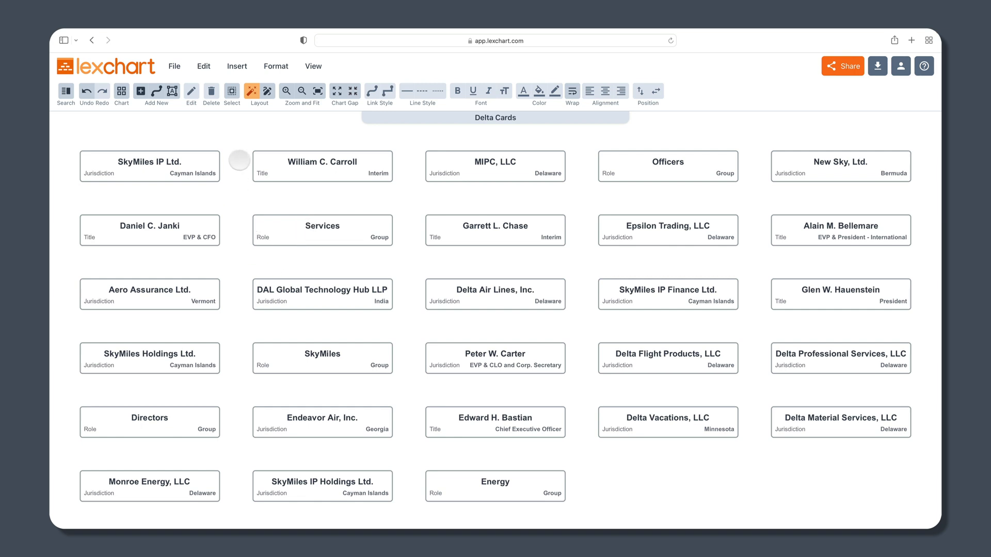
mouse_move(185, 132)
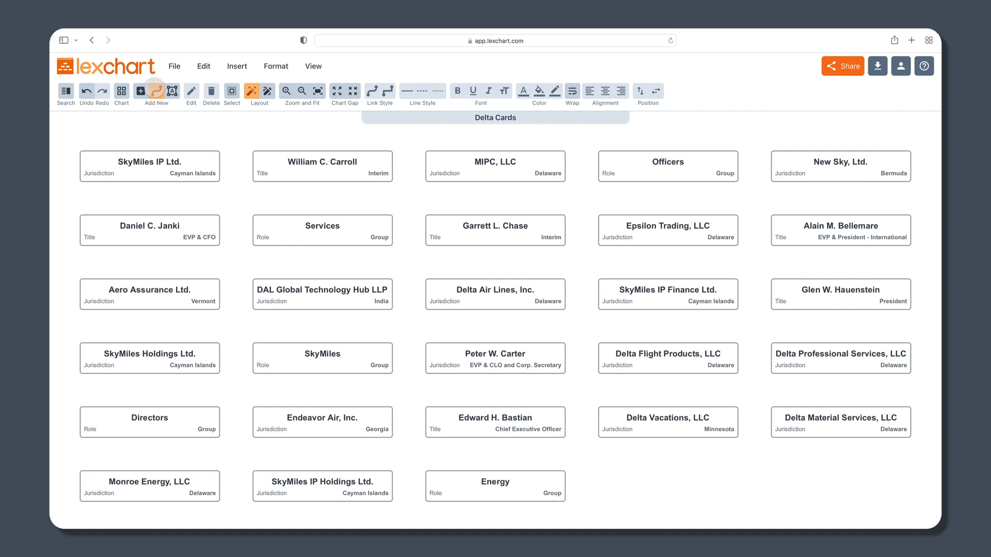
- Create a new link with SkyMiles as parent and SkyMiles Holdings Ltd. as child
left_click(156, 91)
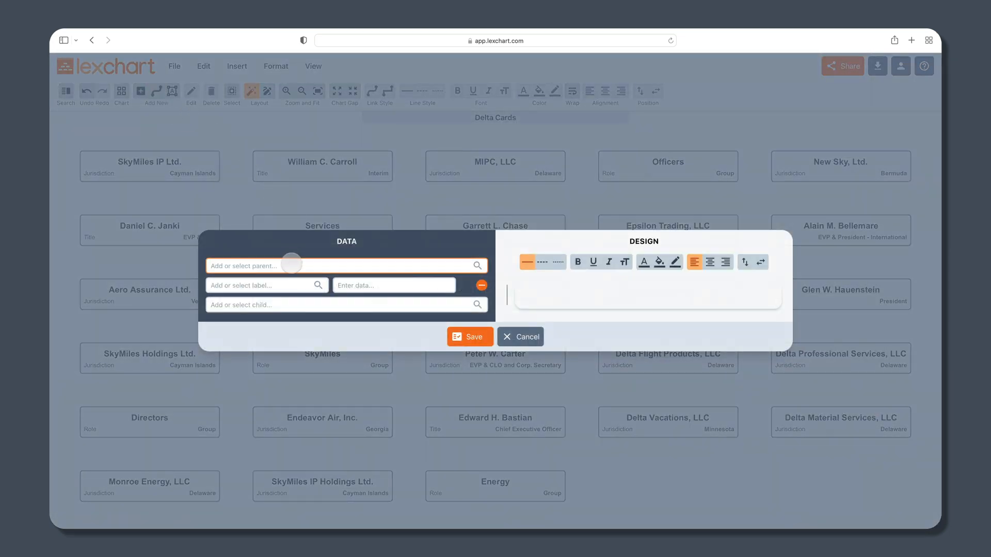
left_click(344, 266)
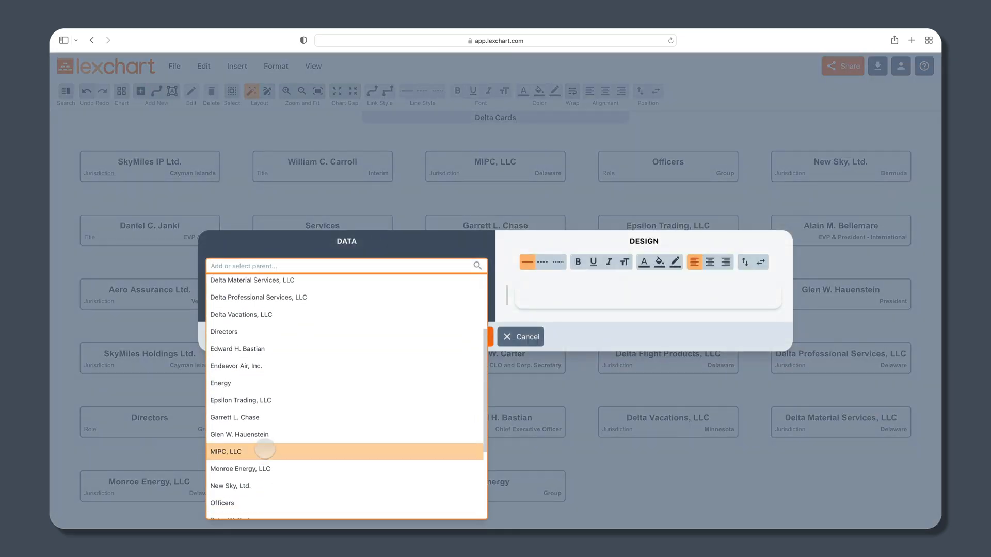
scroll("down", 3)
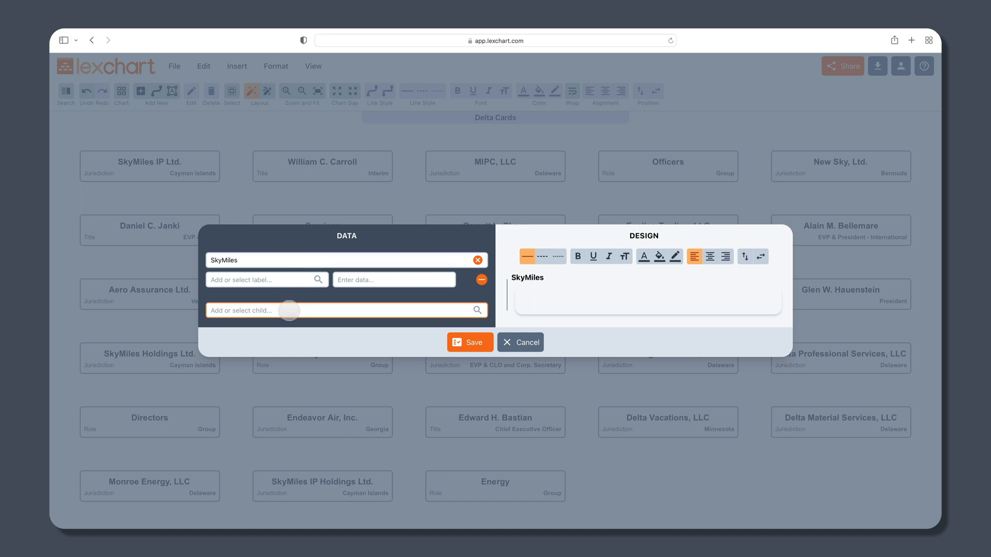
left_click(340, 310)
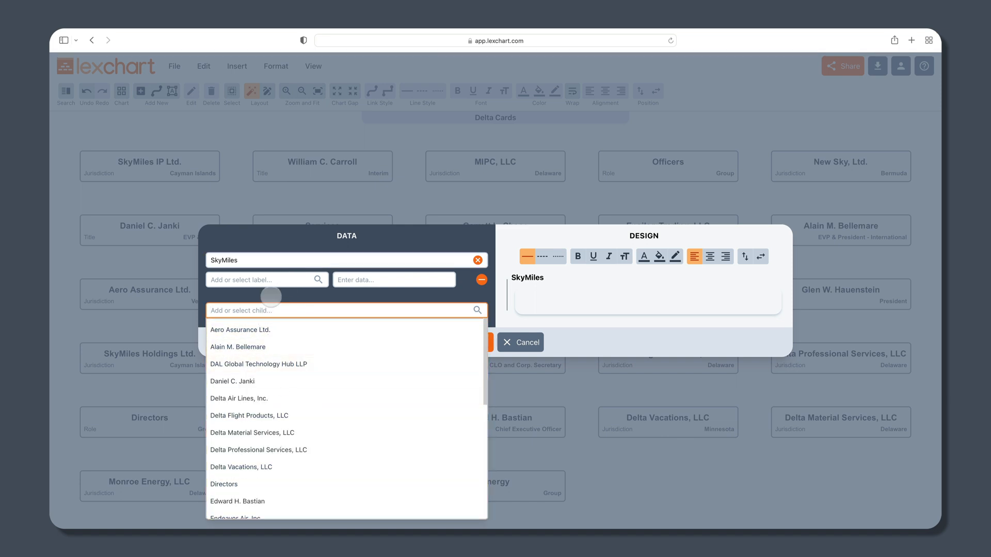
type("sky")
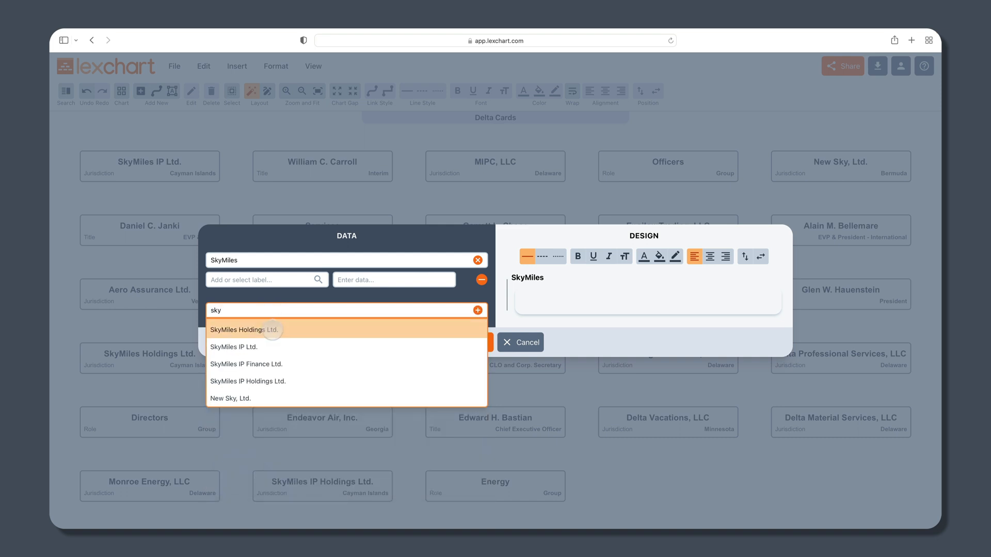
left_click(244, 331)
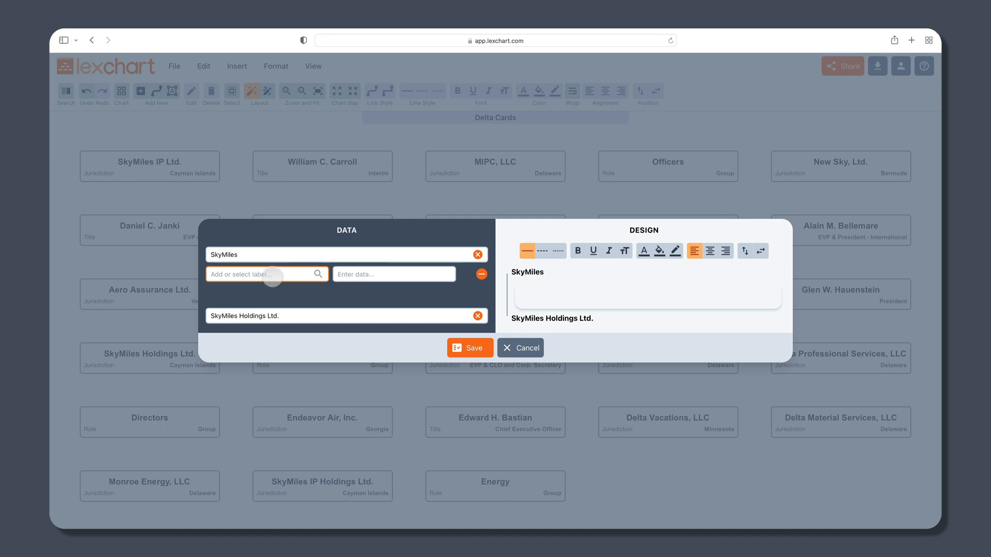
- Label the link Percent 100% and save it
type("Perce")
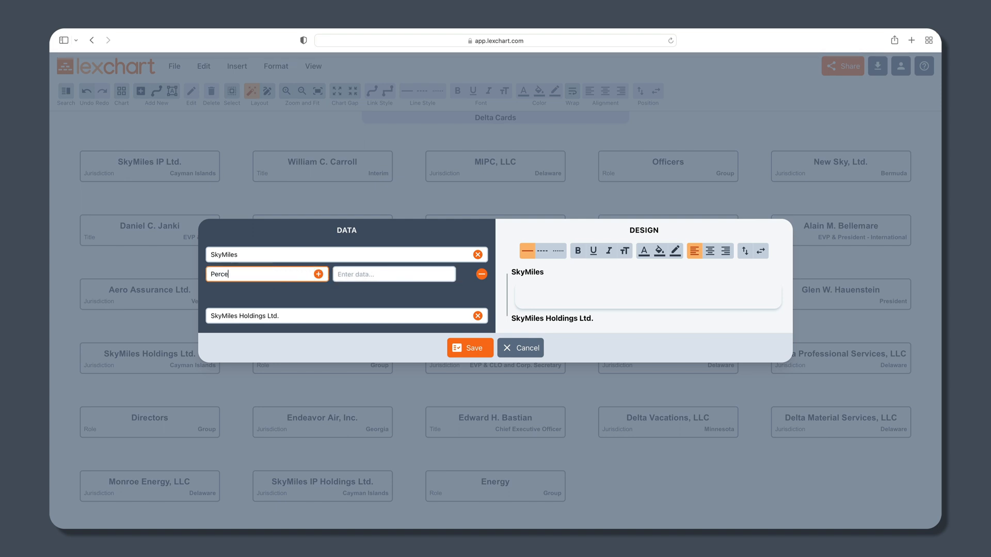
type("100%")
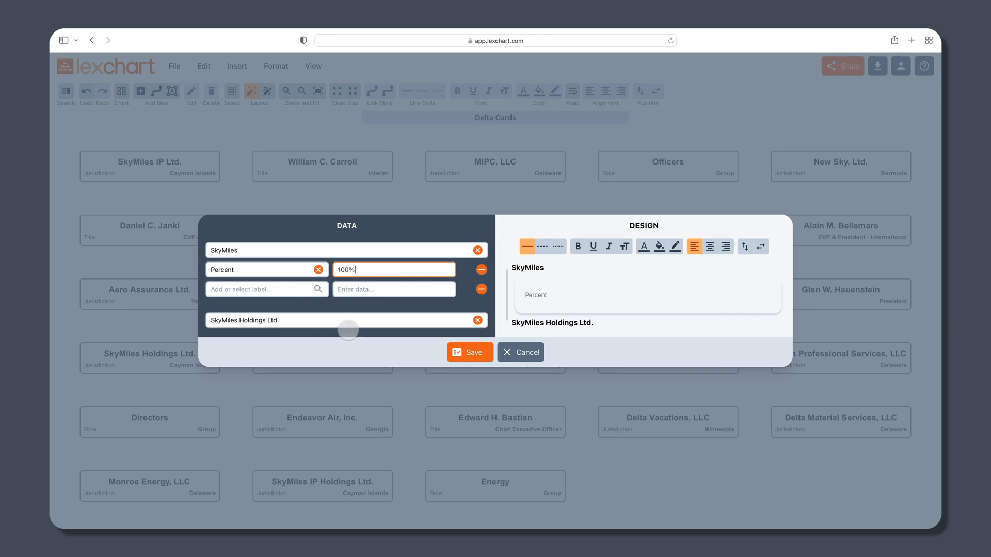
left_click(469, 353)
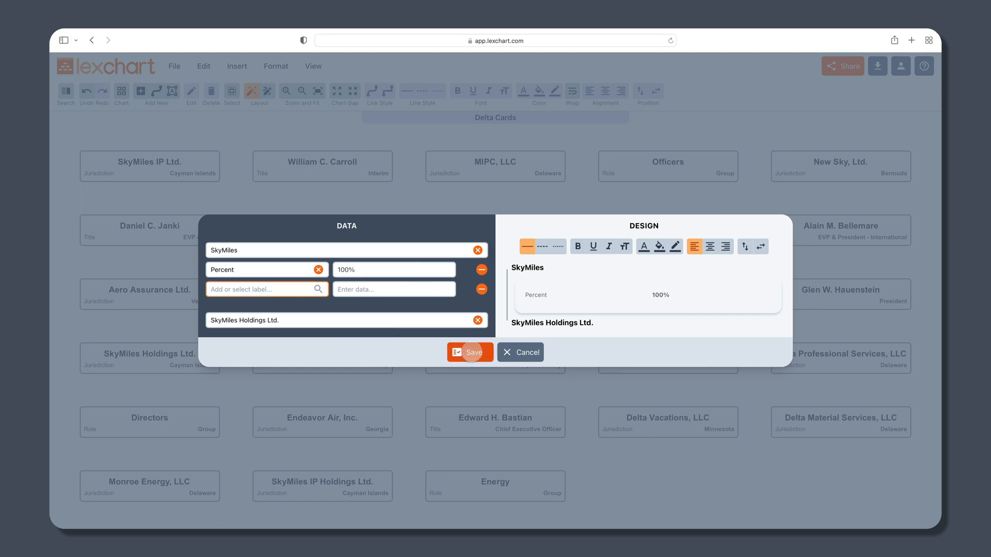
left_click(469, 352)
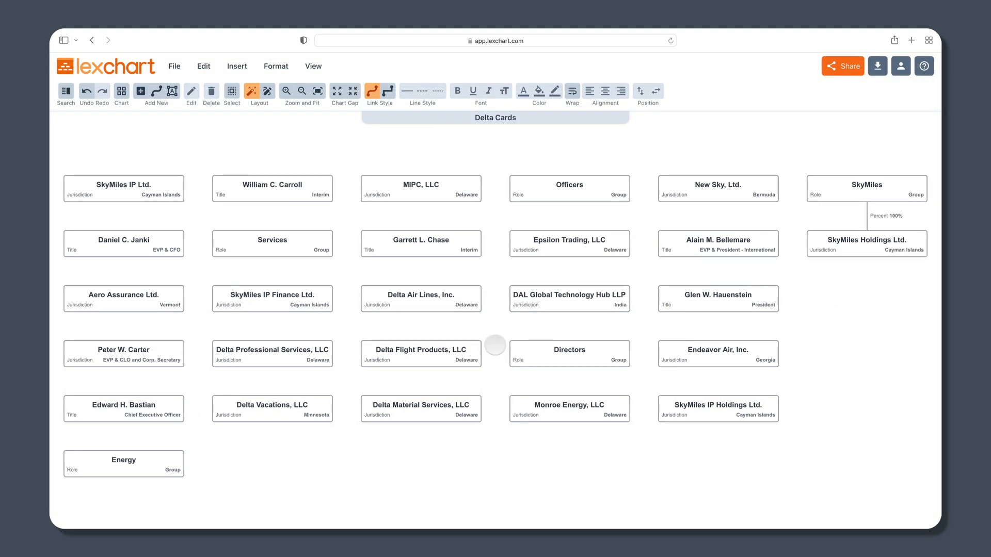
mouse_move(898, 163)
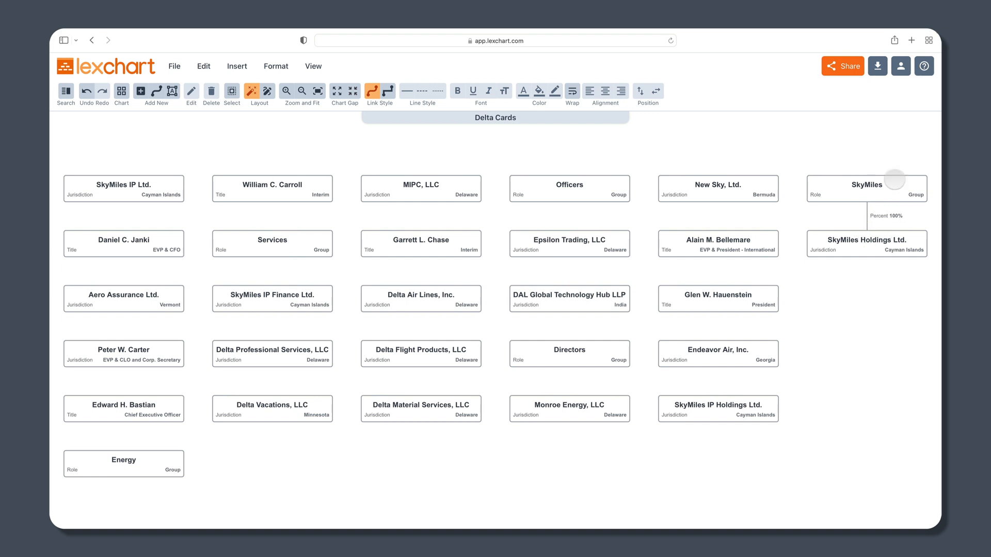
mouse_move(908, 216)
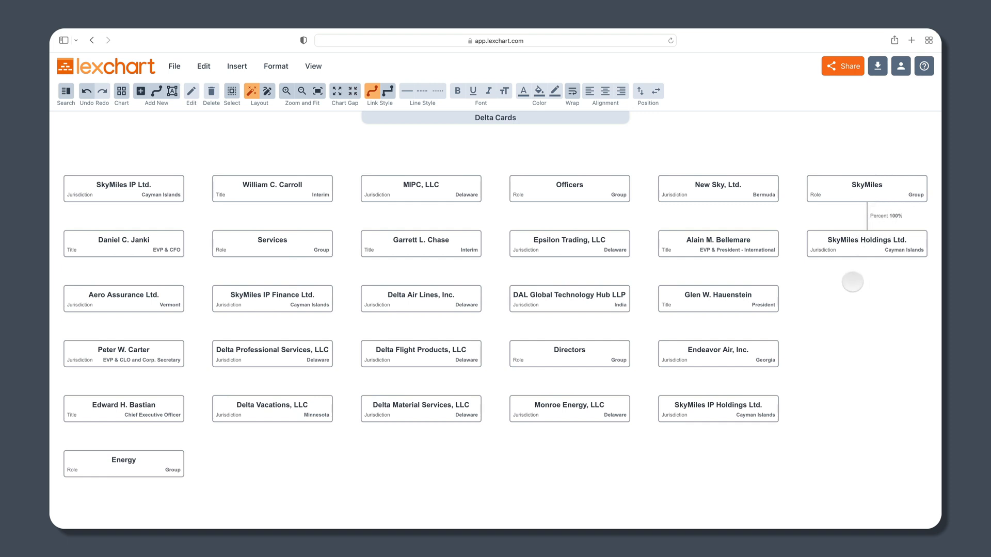
mouse_move(794, 189)
type("SkyMiles")
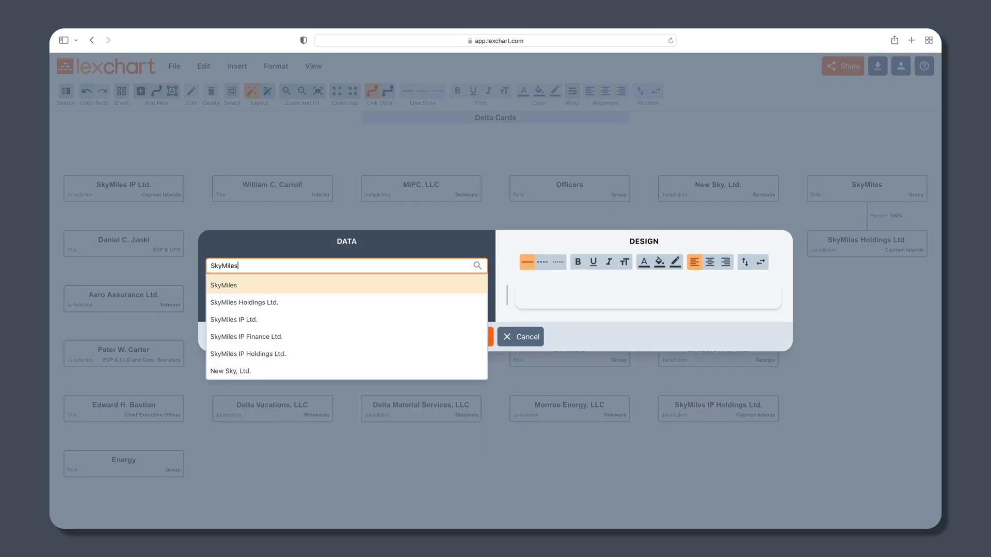
- Save a link from SkyMiles to SkyMiles IP Ltd
left_click(233, 320)
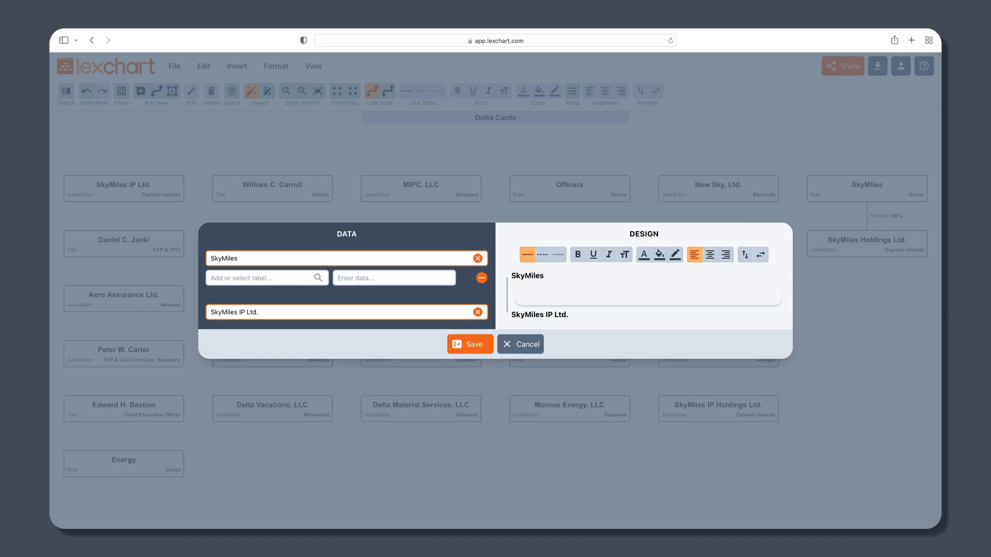
left_click(470, 345)
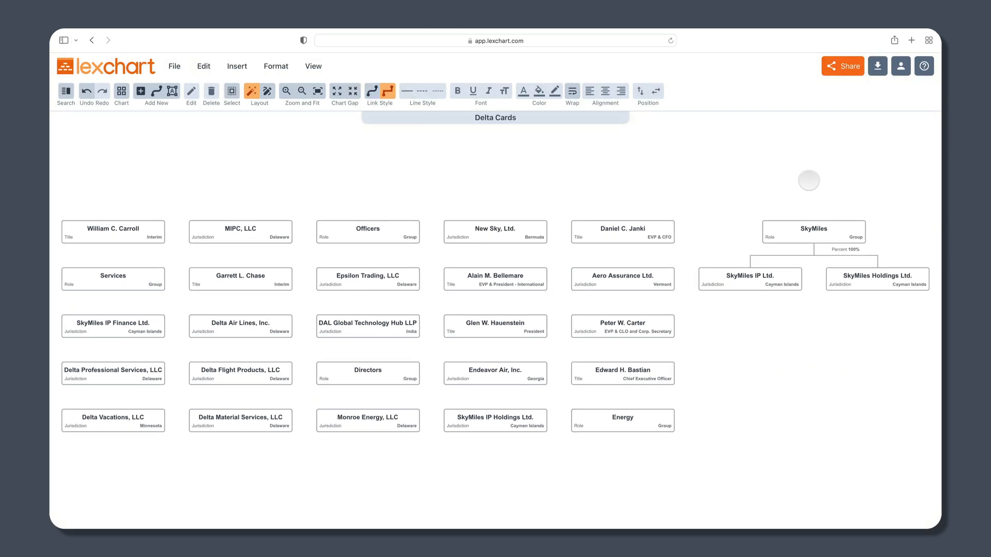
mouse_move(798, 301)
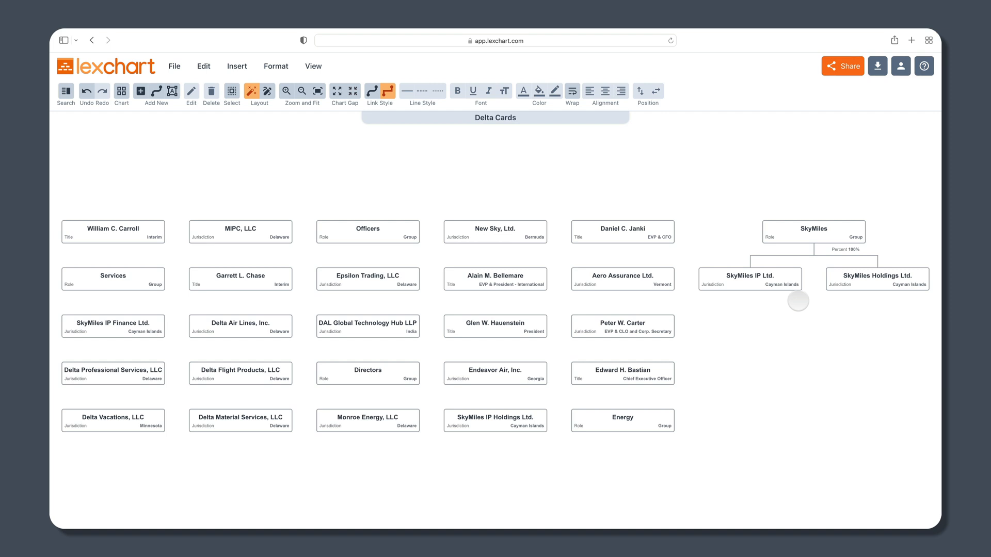
mouse_move(249, 155)
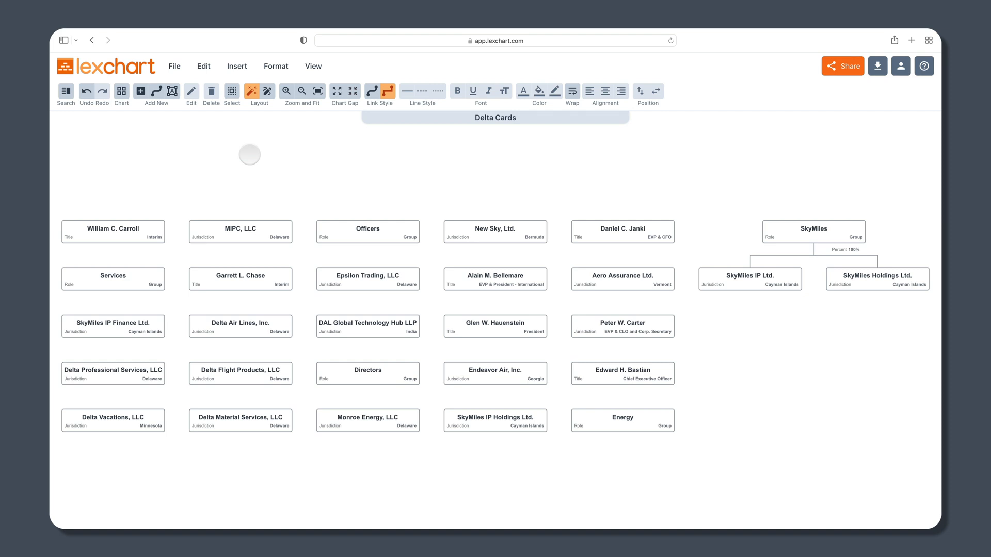
mouse_move(126, 118)
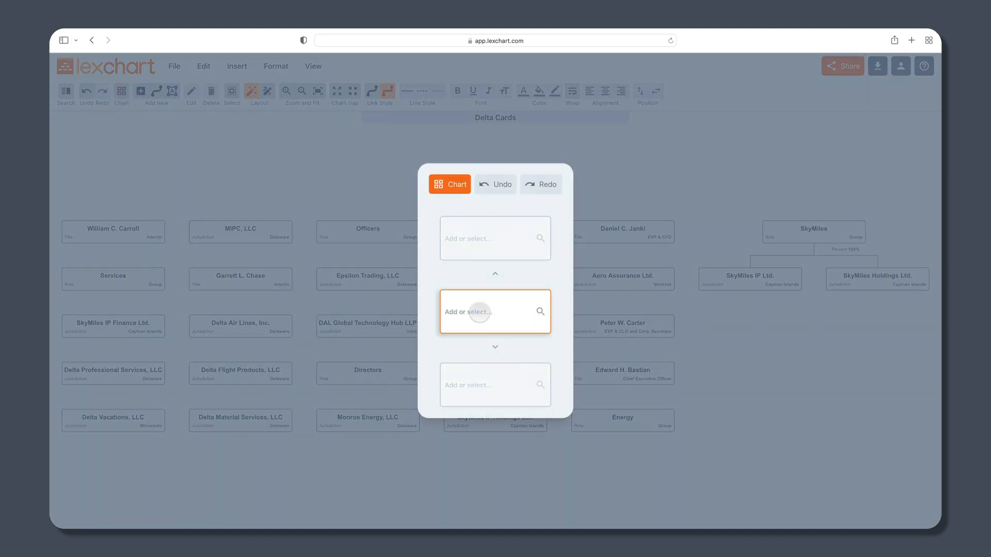
- In the Chart builder, centre on SkyMiles and add its remaining SkyMiles subsidiaries as children
type("sky")
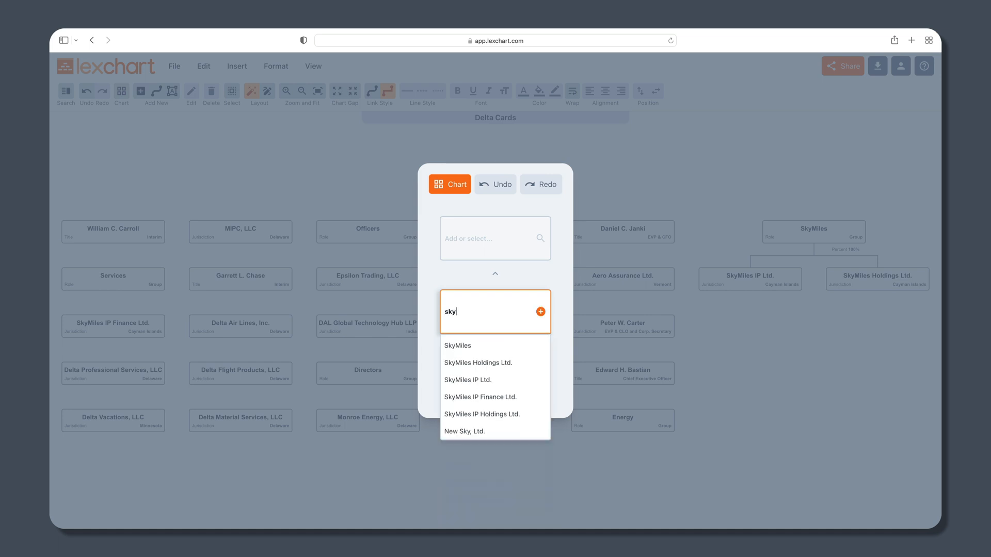
left_click(457, 345)
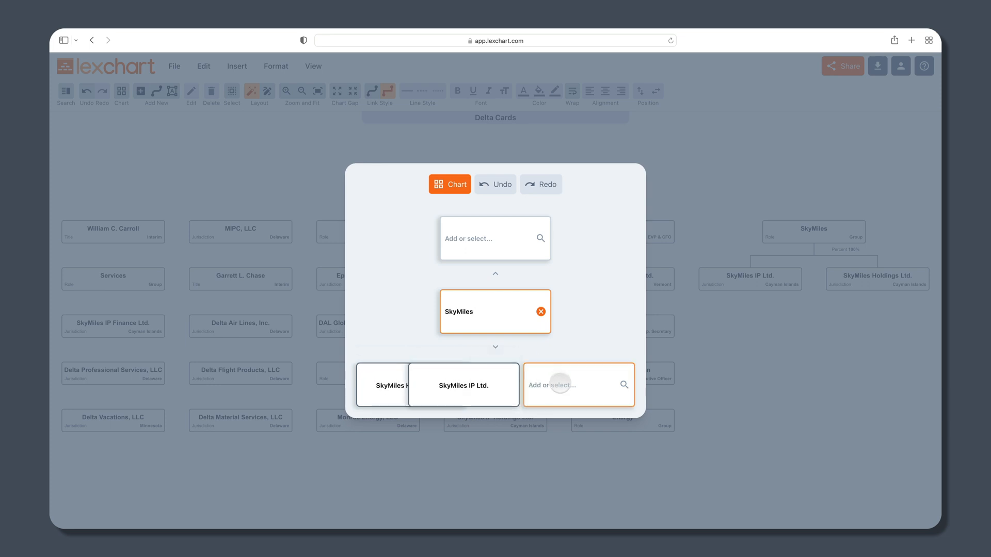
type("sky")
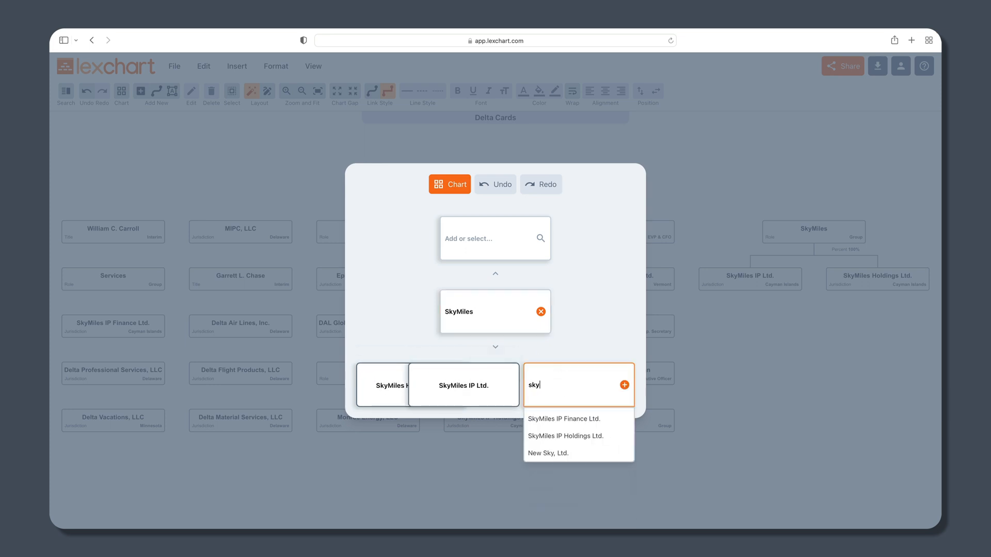
left_click(624, 384)
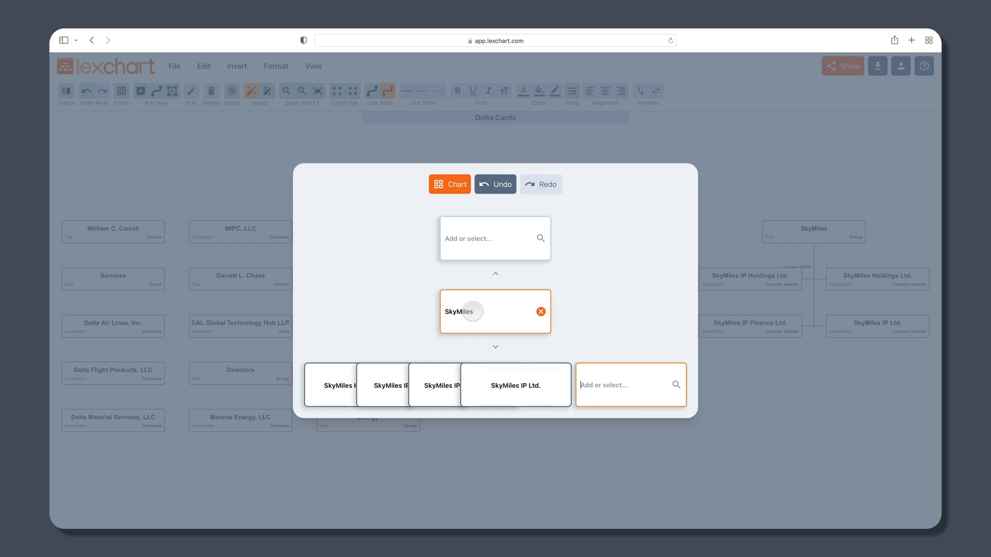
- Set Delta Air Lines, Inc. as the parent of SkyMiles
type("d")
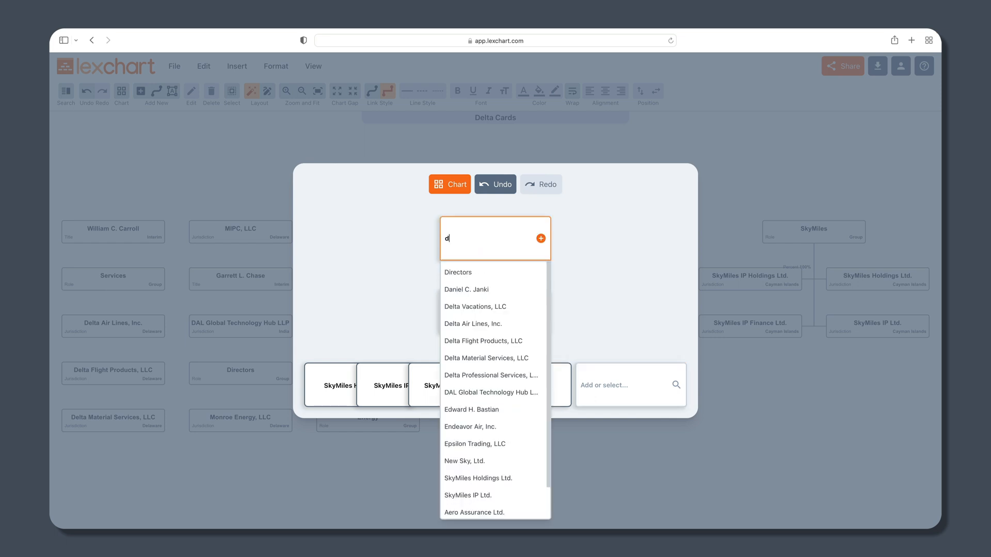
type("elta")
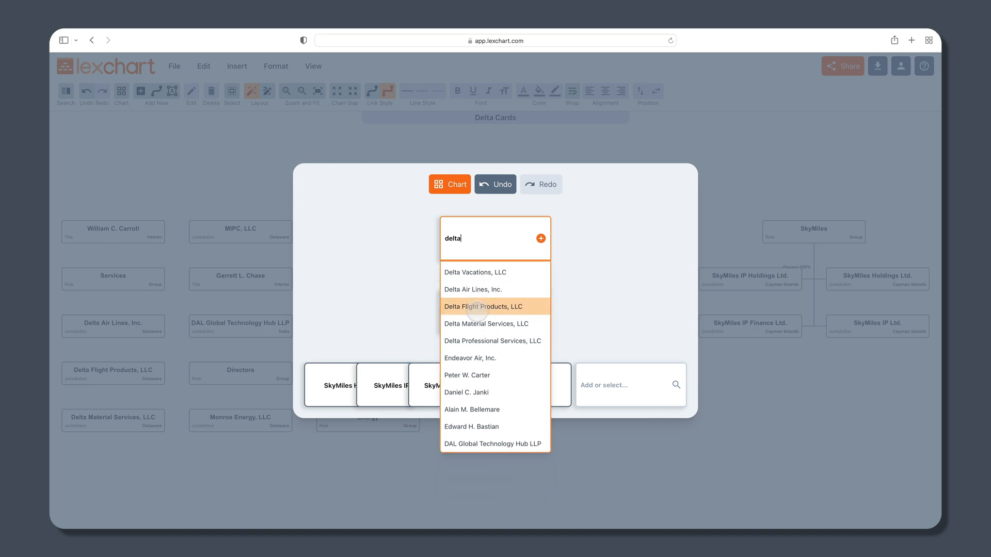
left_click(473, 289)
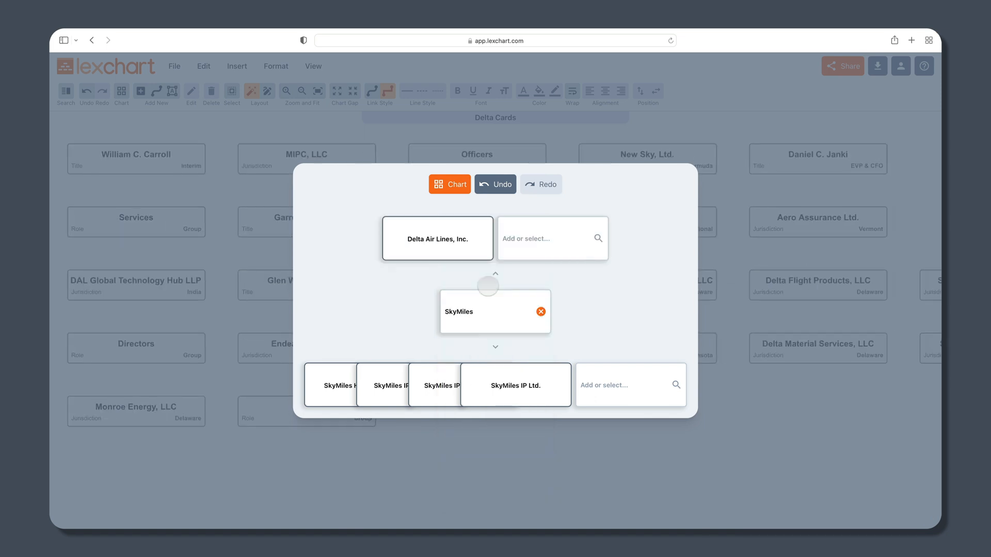
left_click(495, 184)
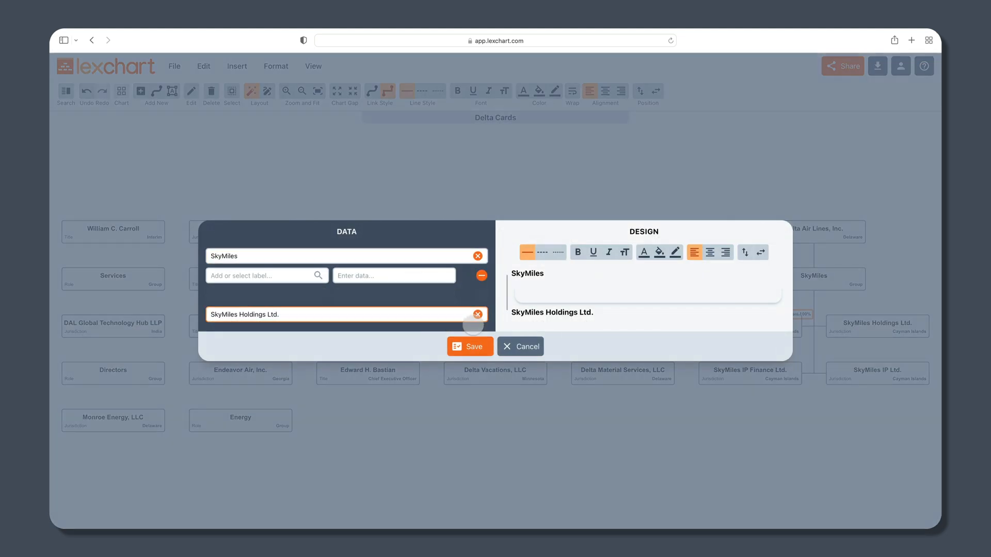
- Save the SkyMiles–SkyMiles Holdings Ltd. link without its Percent label
left_click(469, 347)
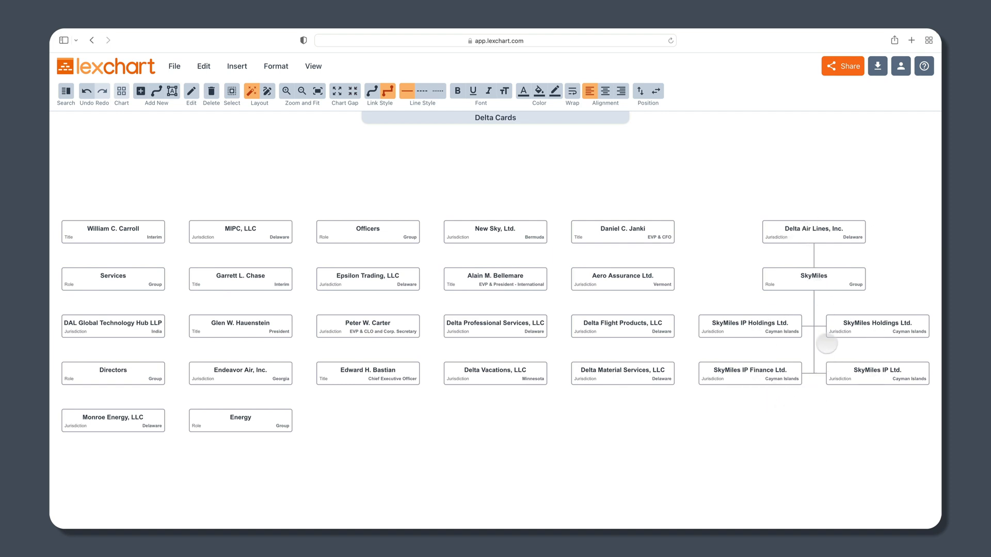
mouse_move(850, 265)
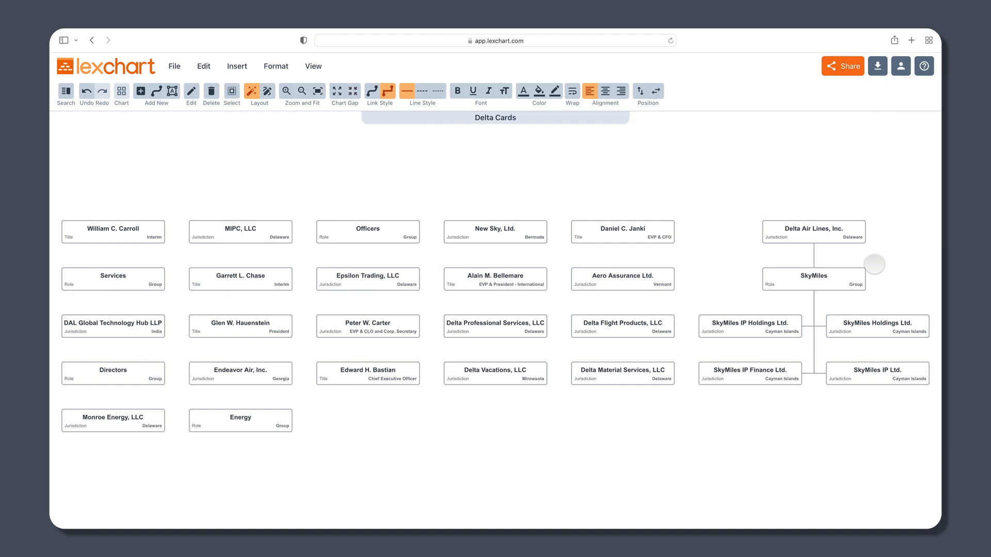
mouse_move(833, 228)
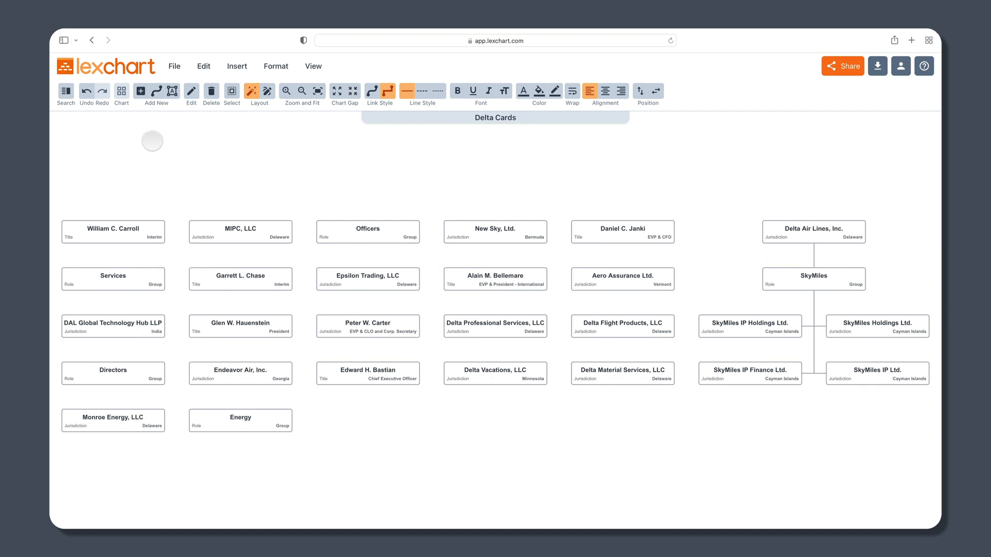
- Finish linking the remaining cards under Delta Air Lines, Inc. and close the hierarchy builder
left_click(813, 233)
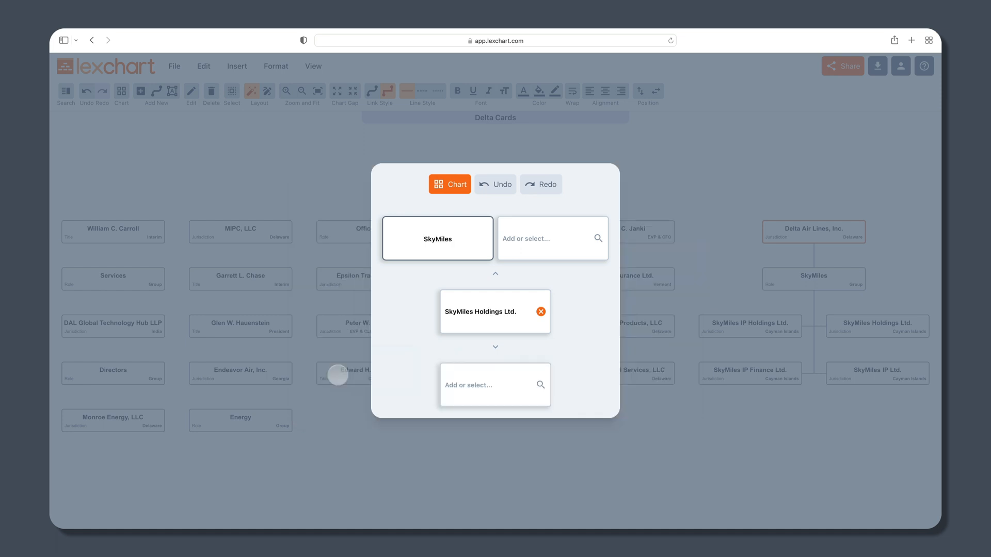
left_click(486, 385)
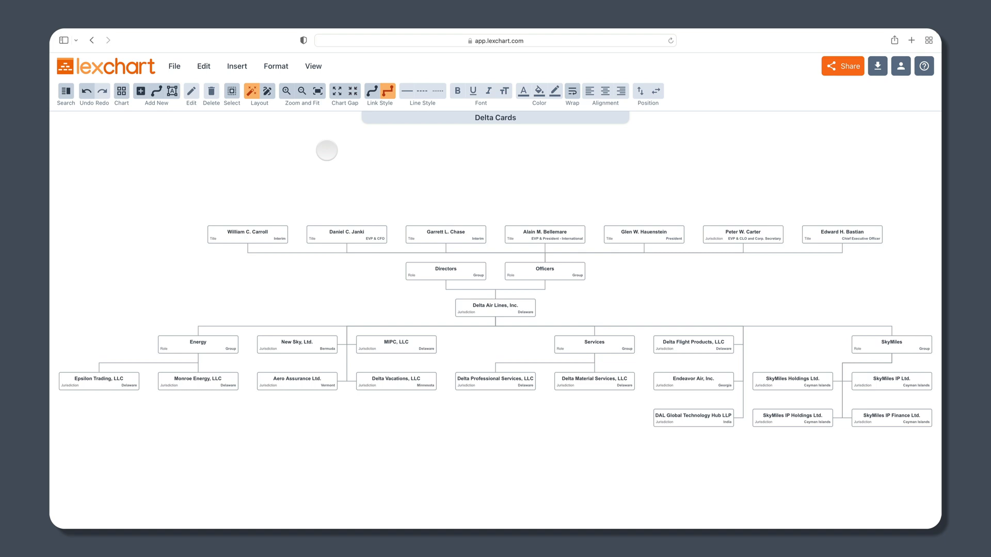
mouse_move(775, 114)
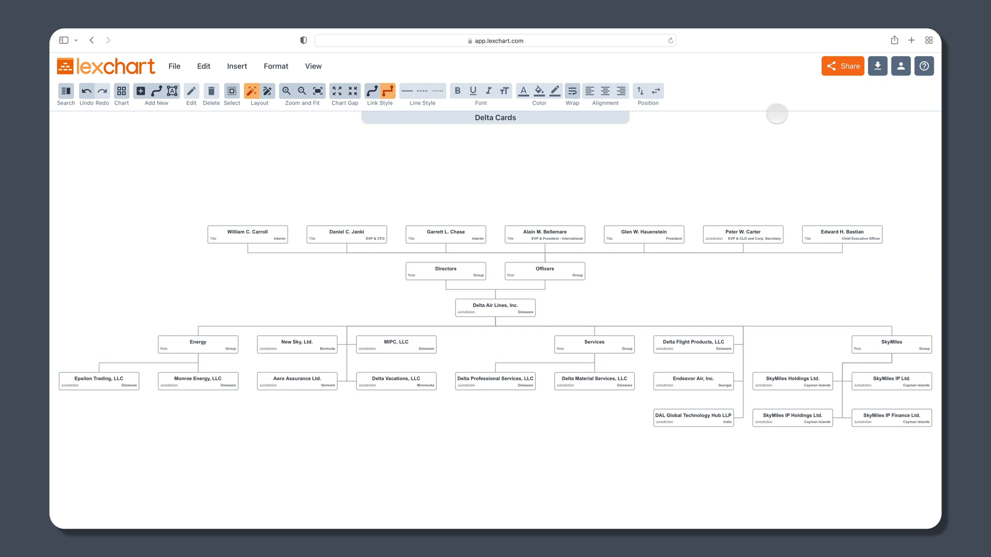